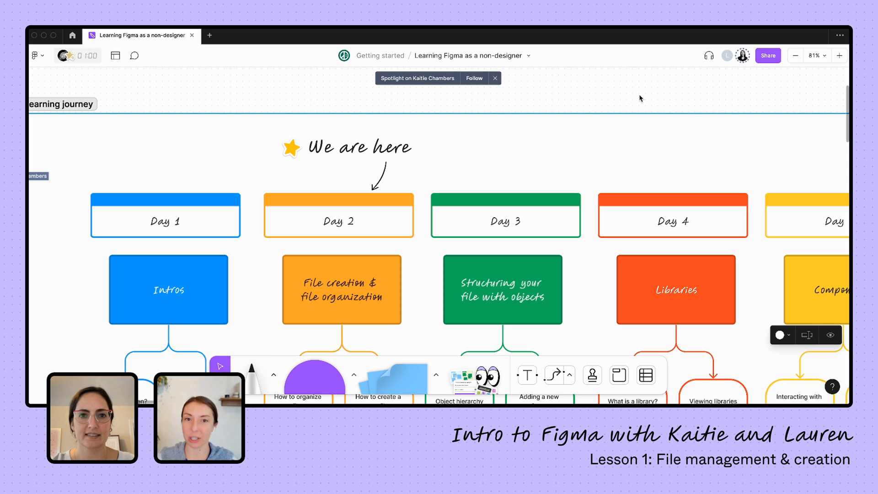
mouse_move(252, 290)
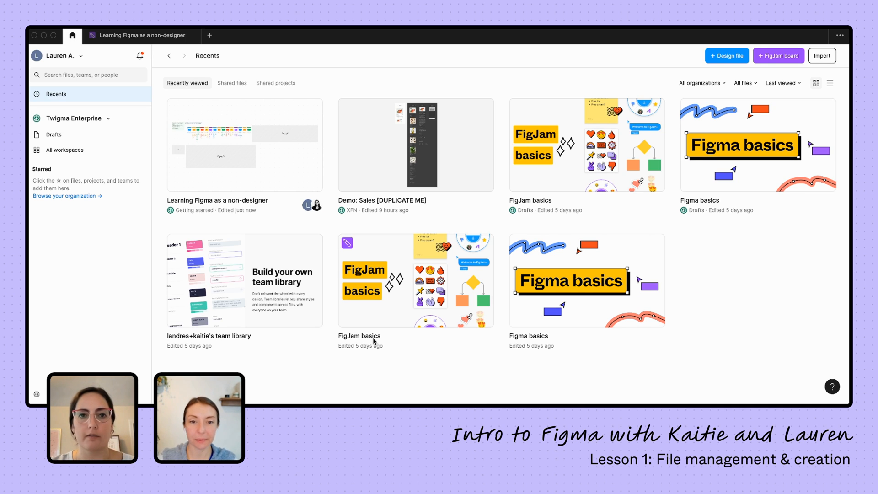
mouse_move(765, 303)
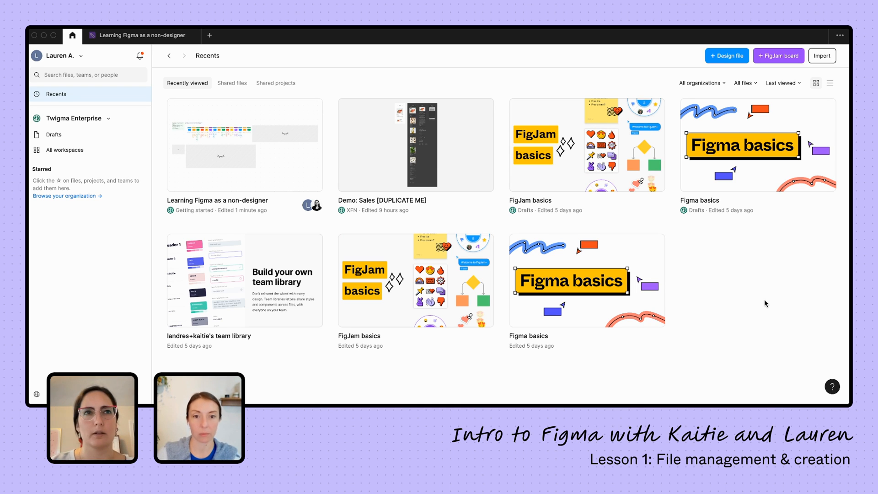
Open Drafts to see the FigJam basics and Figma basics draft files
click(54, 135)
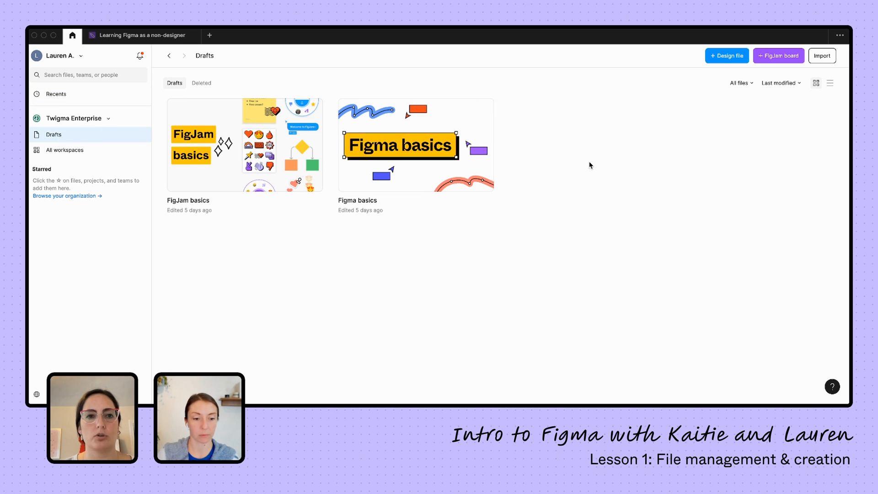
mouse_move(611, 198)
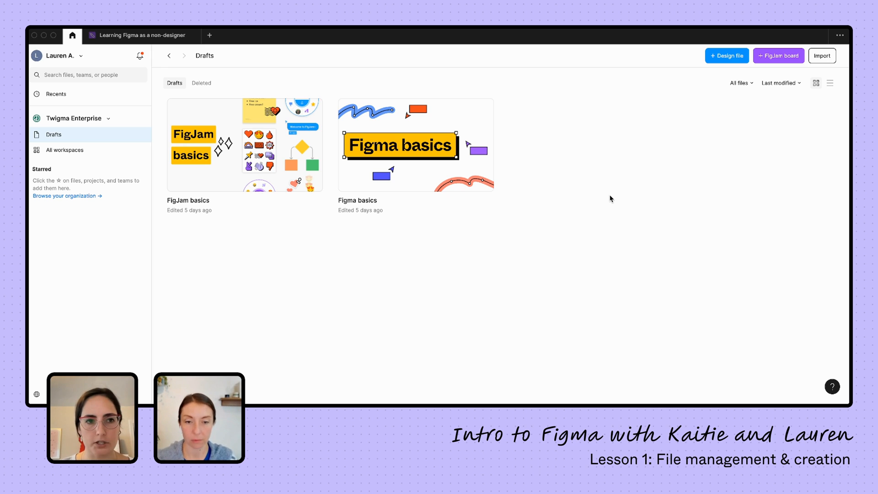
mouse_move(97, 272)
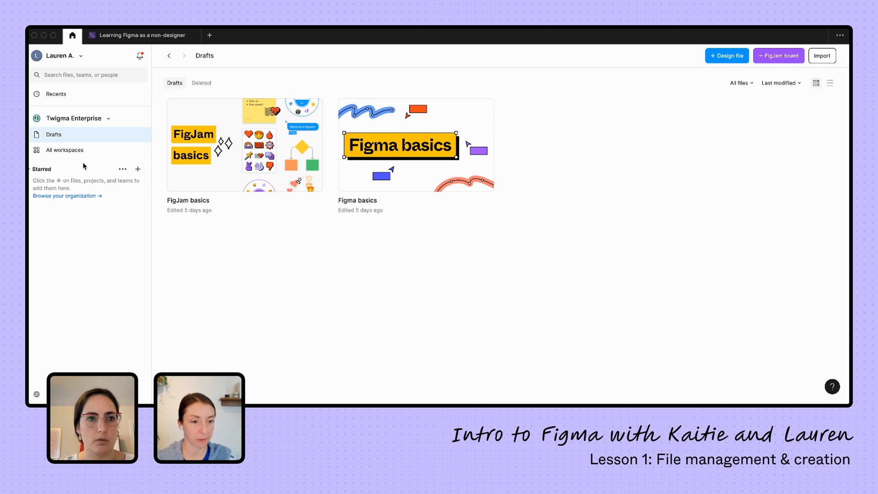
Open All workspaces to list the Twigma Enterprise organization's workspaces
click(64, 150)
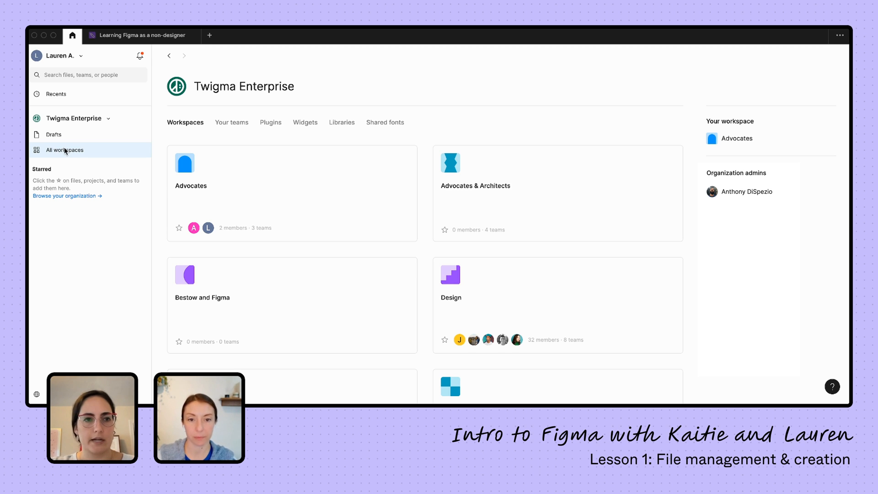
mouse_move(434, 176)
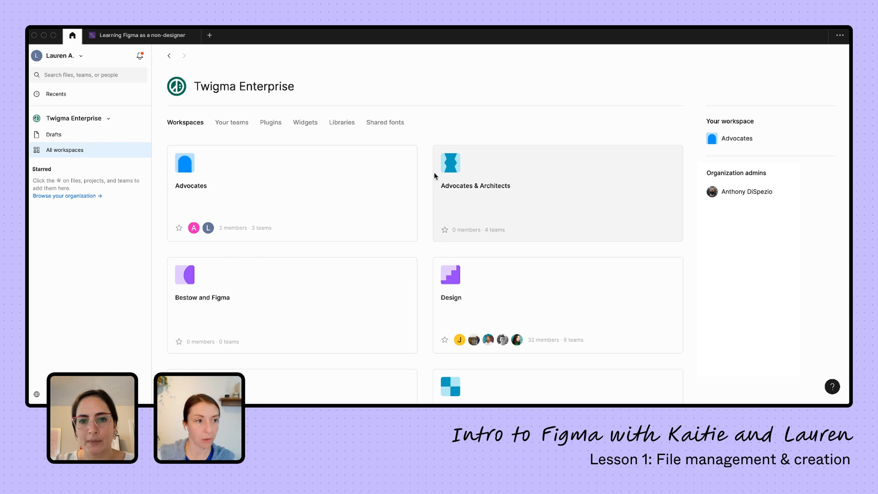
mouse_move(505, 107)
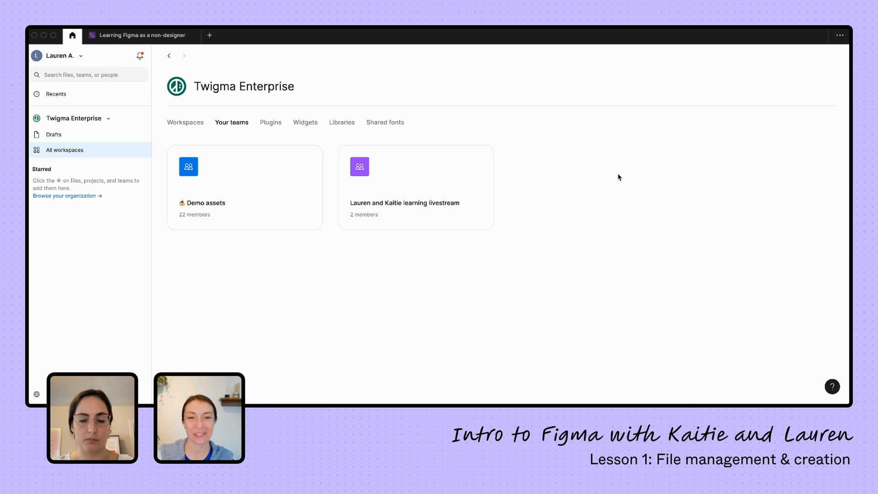
mouse_move(378, 205)
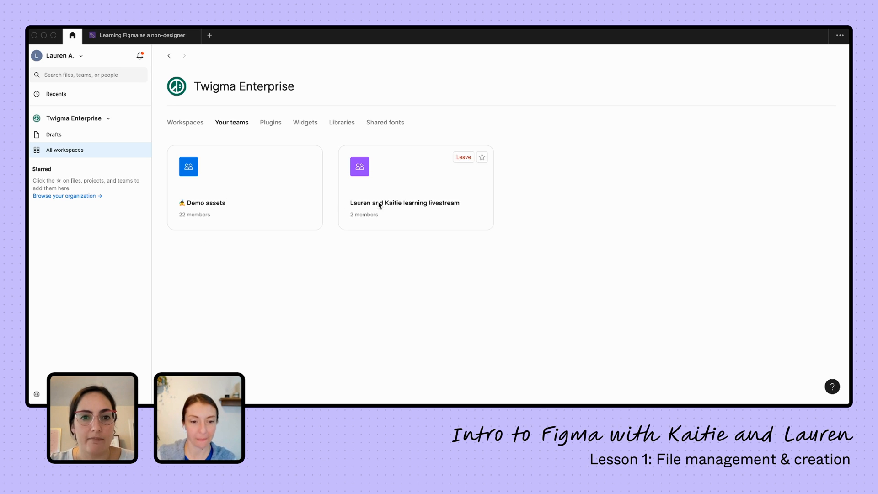
mouse_move(329, 237)
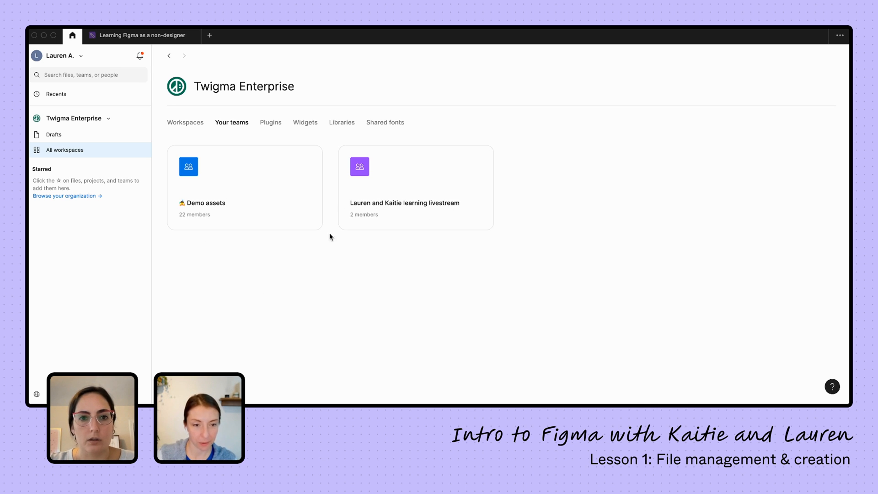
mouse_move(404, 181)
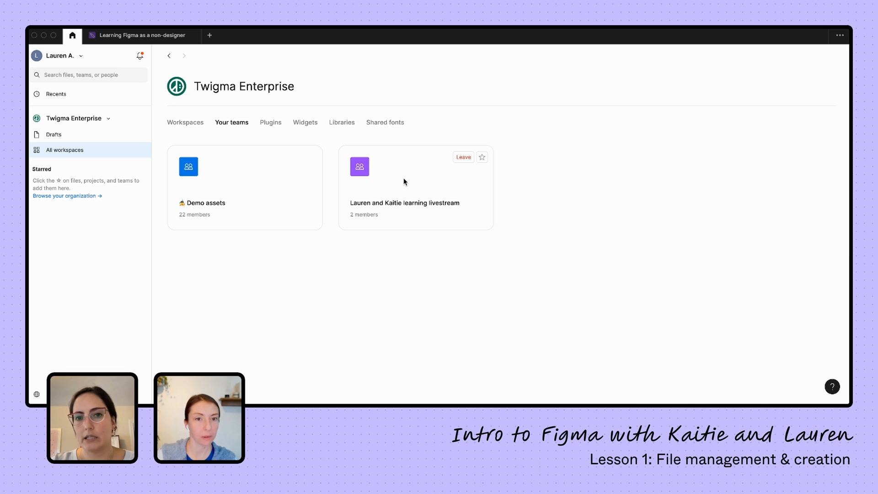
click(405, 203)
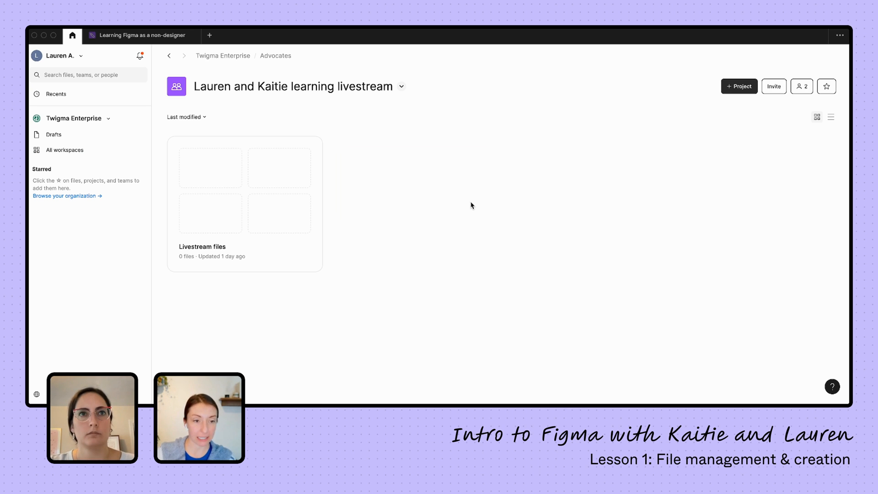
mouse_move(161, 58)
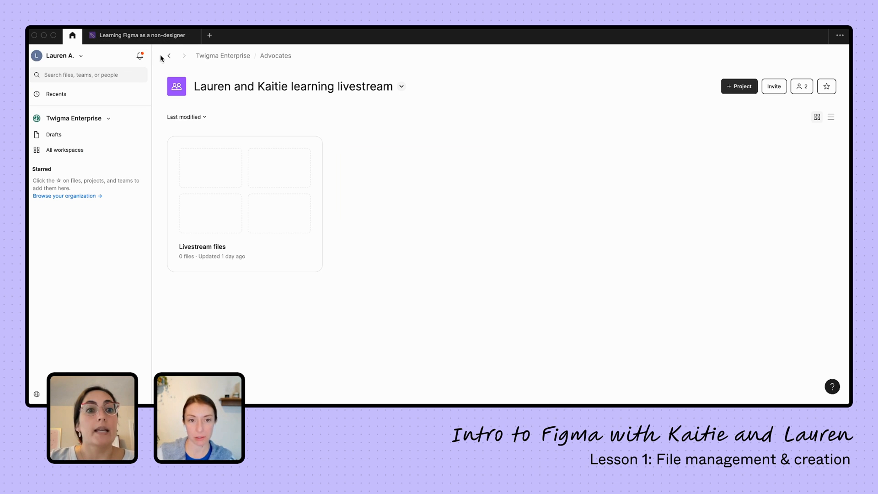
click(169, 55)
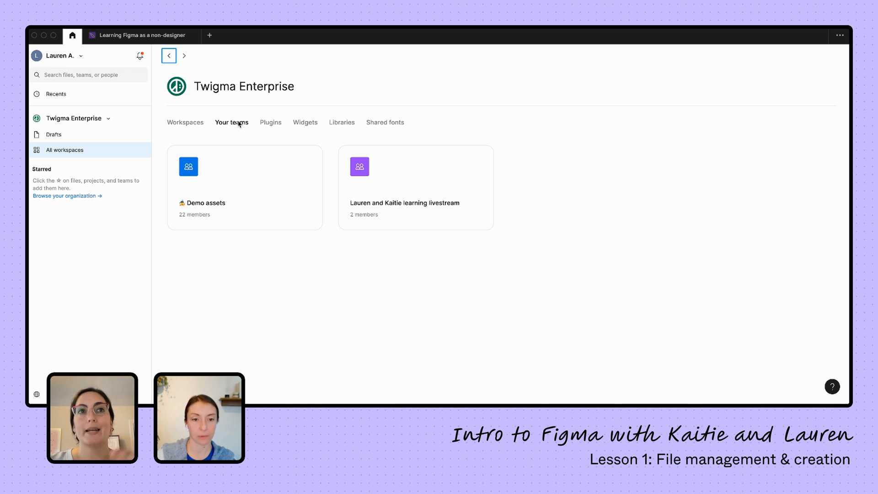
Return to the workspaces, then go back to Advocates & Architects' four teams
click(185, 123)
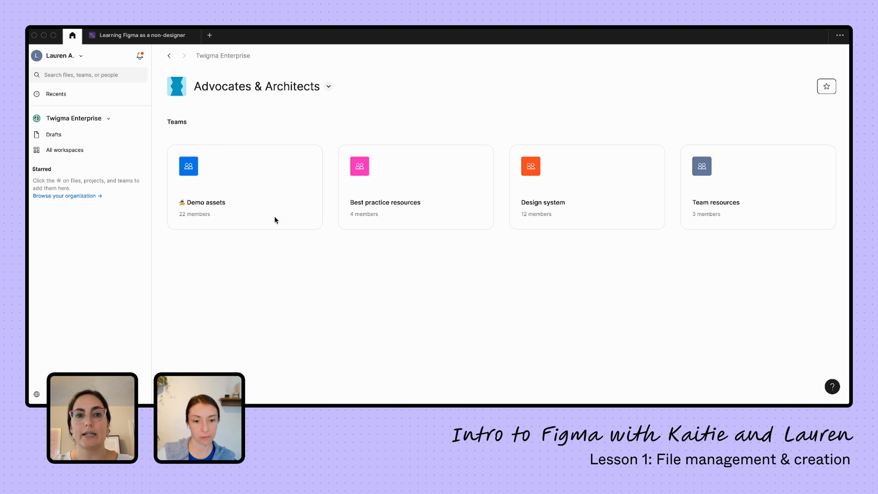
mouse_move(668, 216)
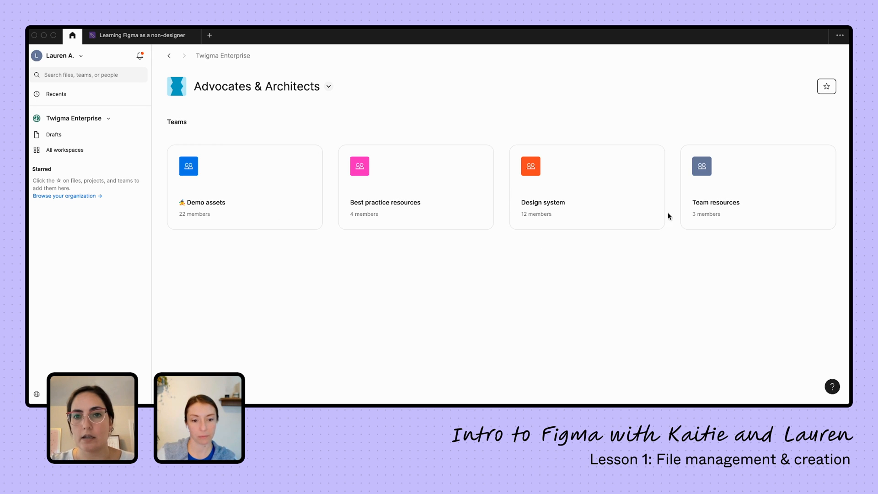
mouse_move(259, 170)
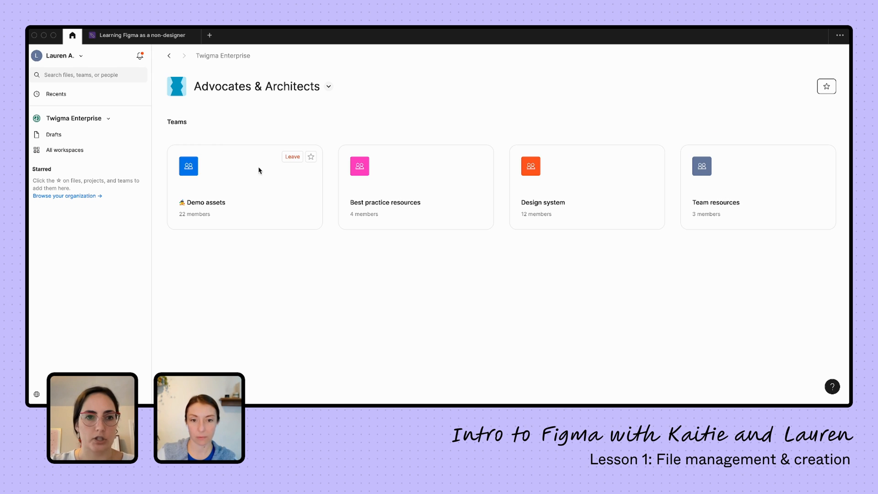
mouse_move(446, 180)
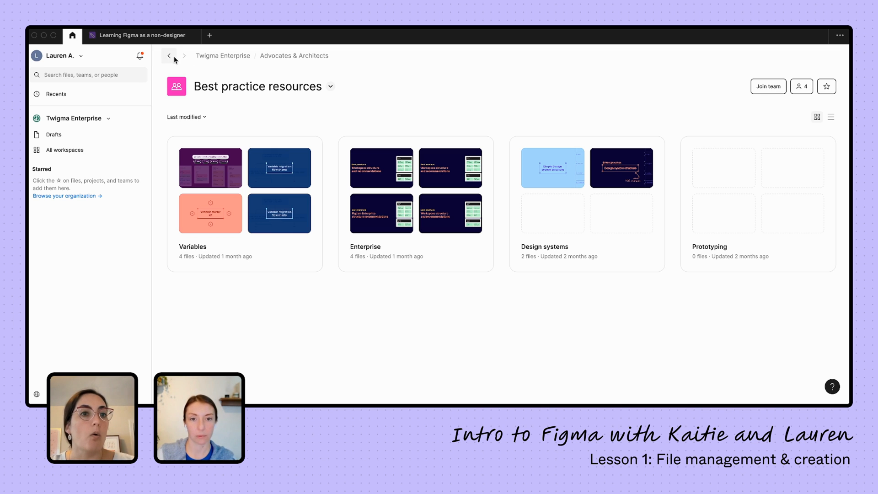
click(169, 55)
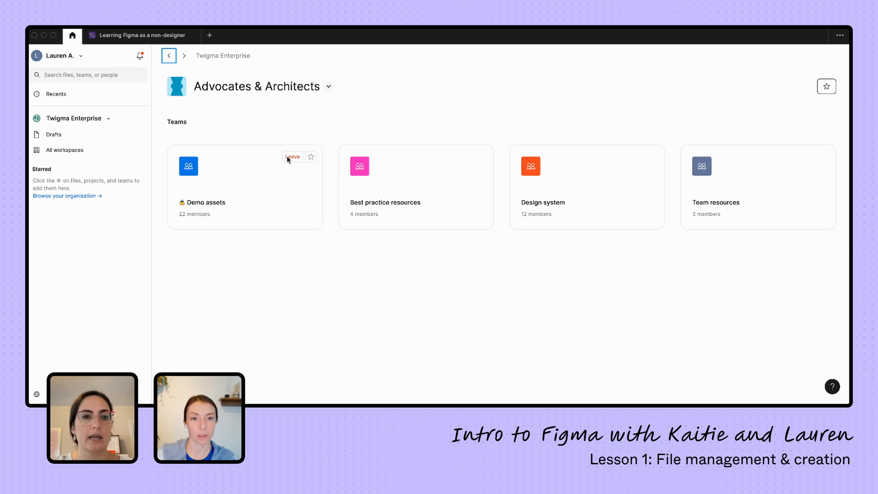
mouse_move(299, 237)
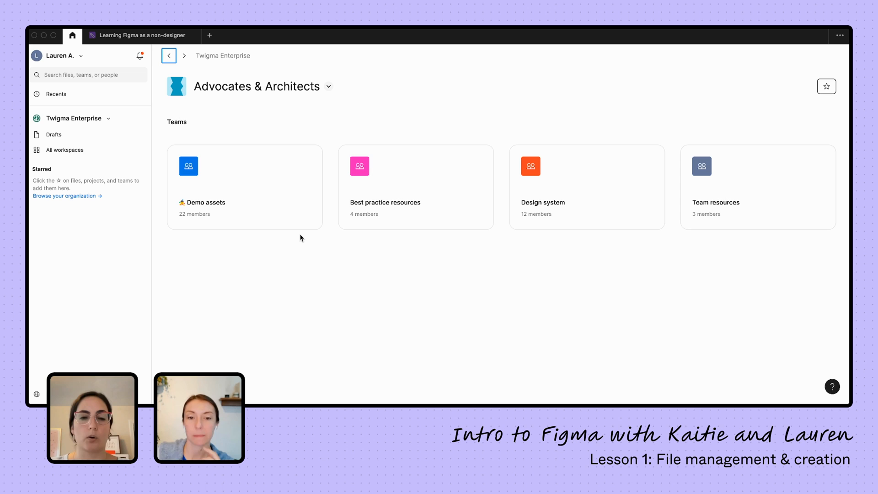
mouse_move(254, 330)
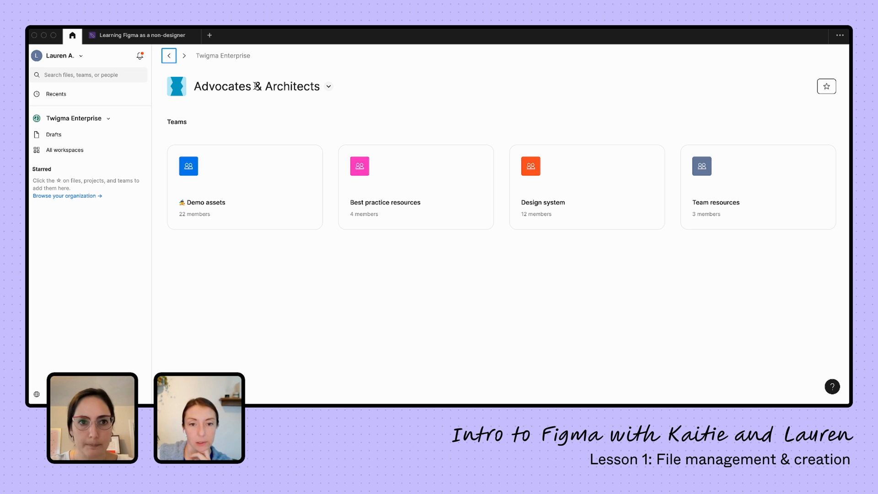
Return to the Twigma Enterprise workspaces page listing Advocates and other workspaces
click(168, 55)
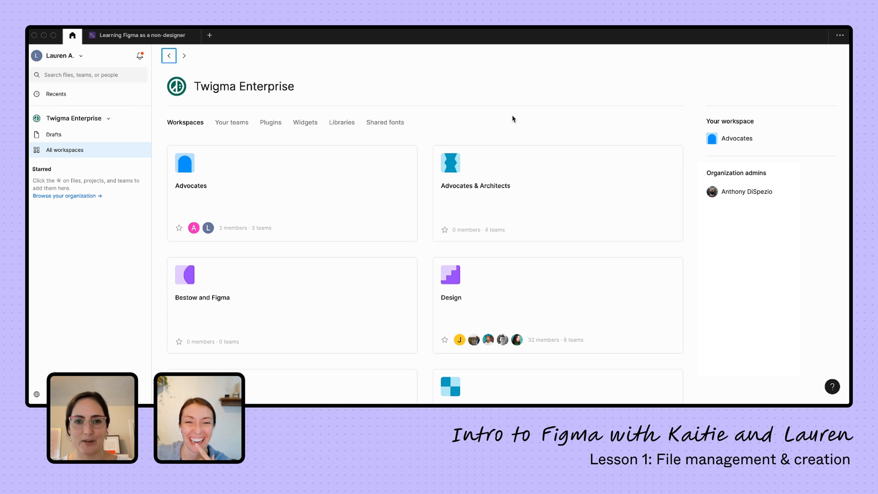
mouse_move(473, 108)
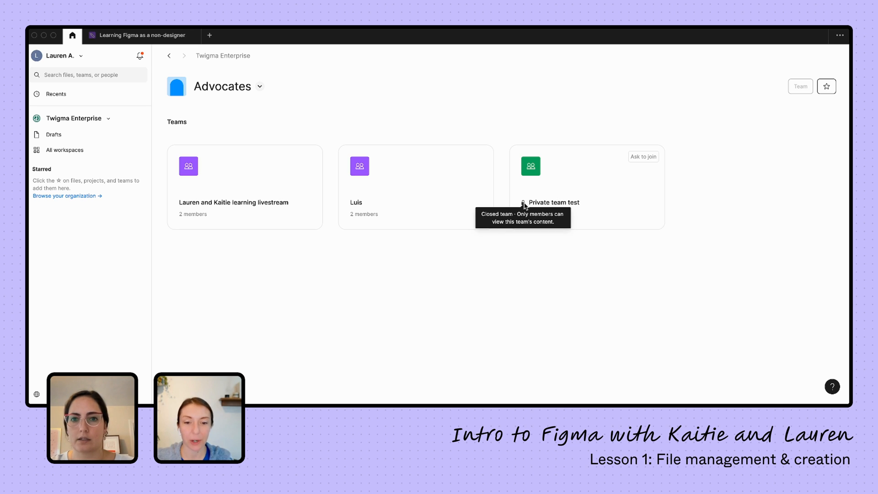
click(642, 156)
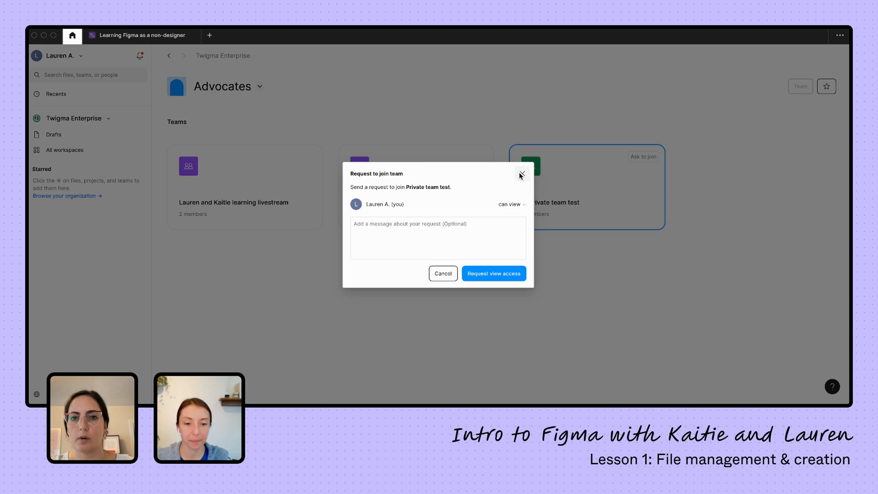
click(520, 175)
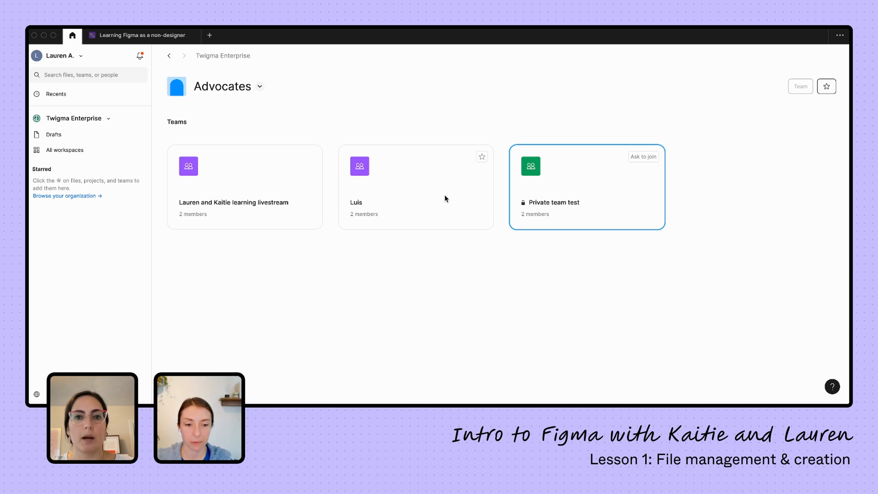
mouse_move(414, 208)
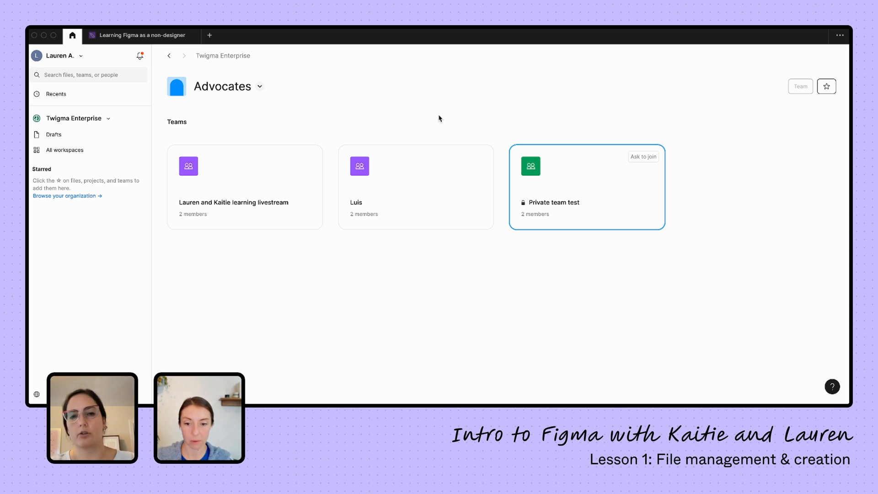
mouse_move(304, 144)
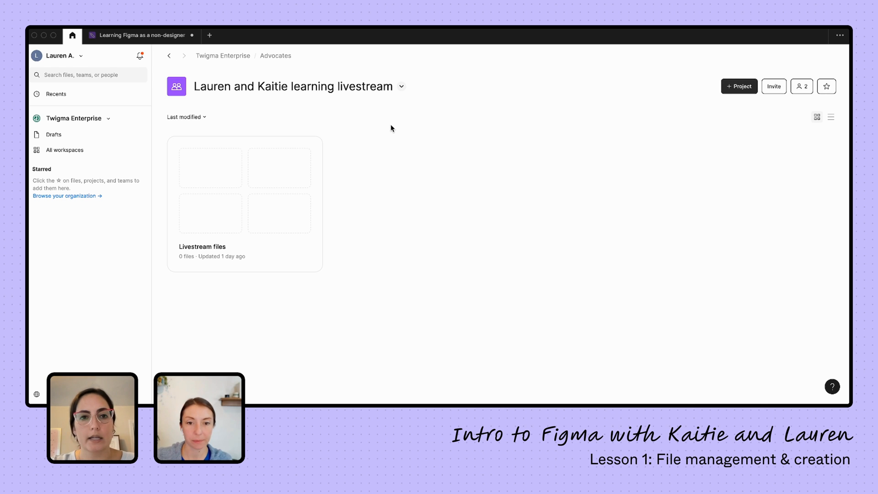
mouse_move(309, 150)
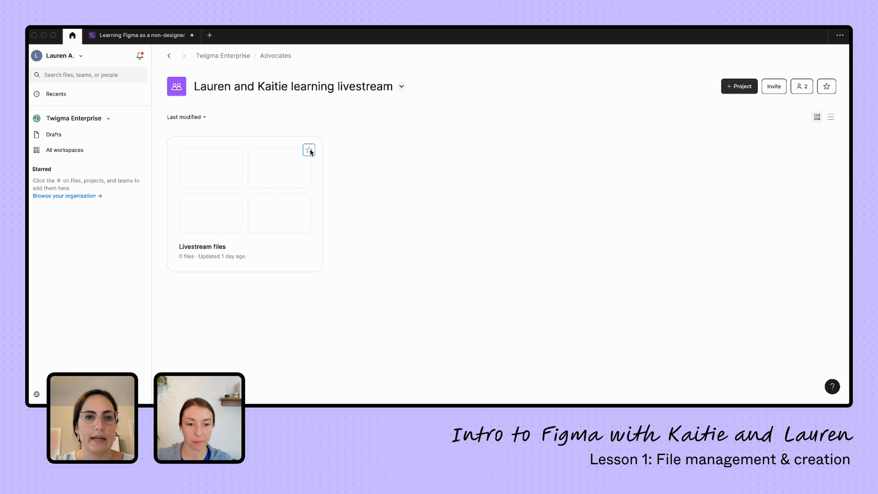
Star the Livestream files project card, adding it to the sidebar's Starred section
click(309, 149)
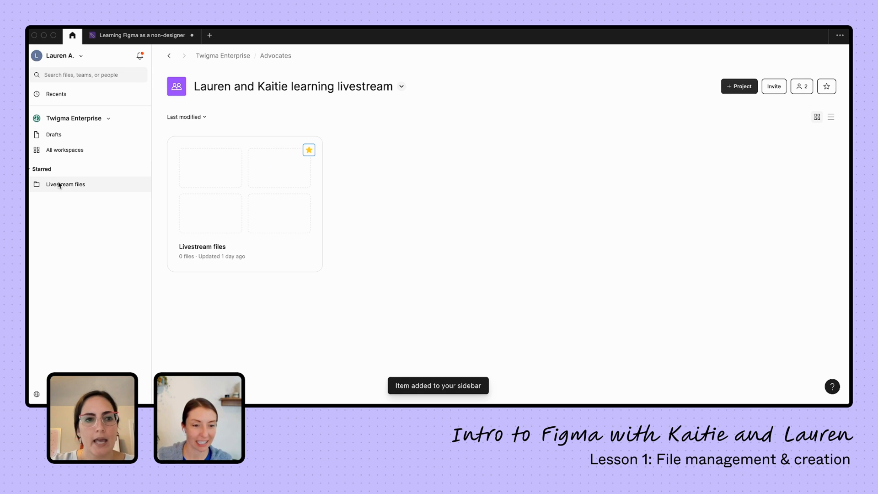
mouse_move(102, 192)
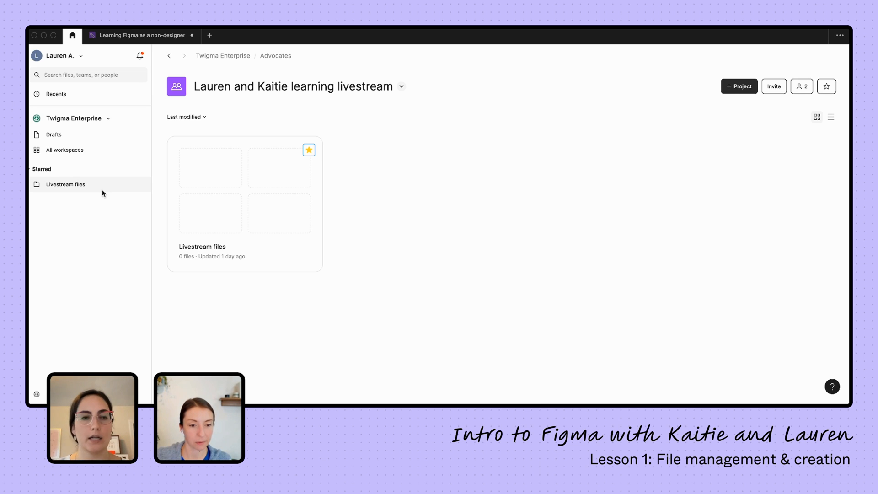
mouse_move(101, 359)
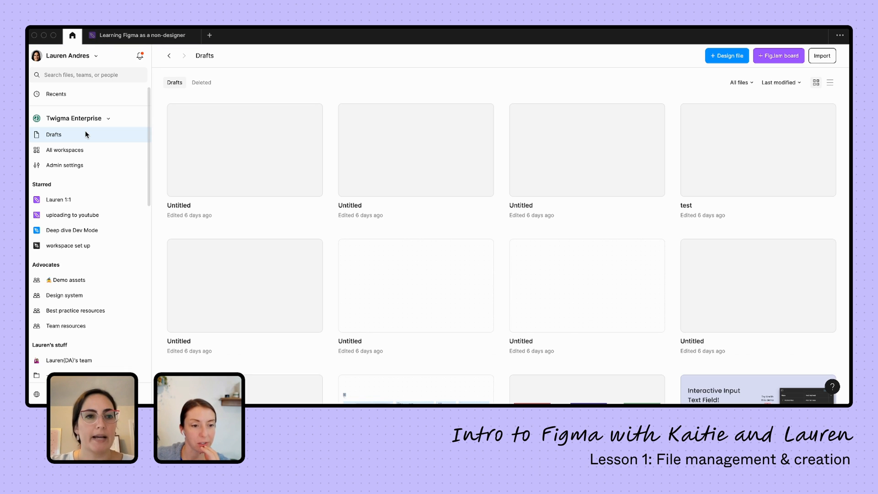
mouse_move(285, 220)
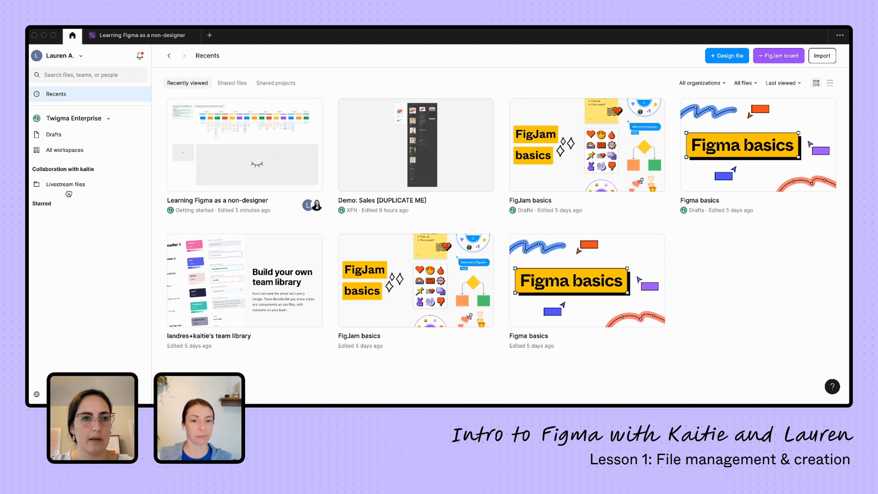
Go through the Advocates workspace teams to the empty Livestream files project
click(65, 183)
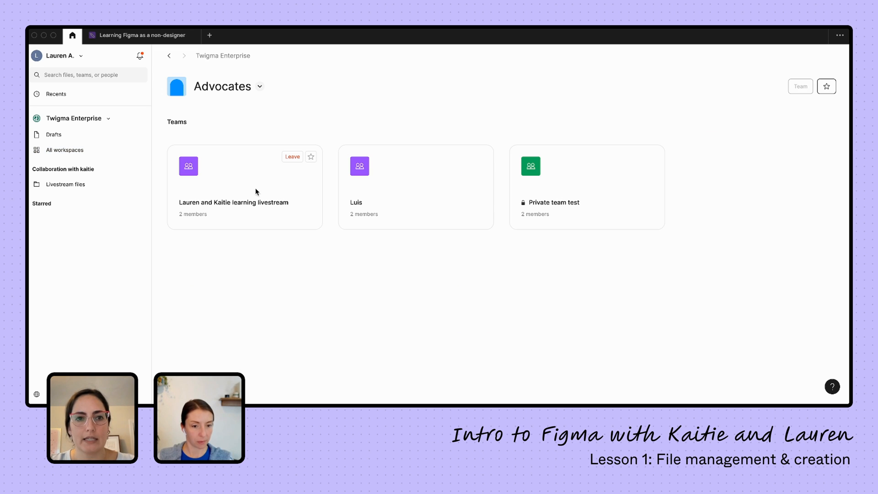
click(233, 202)
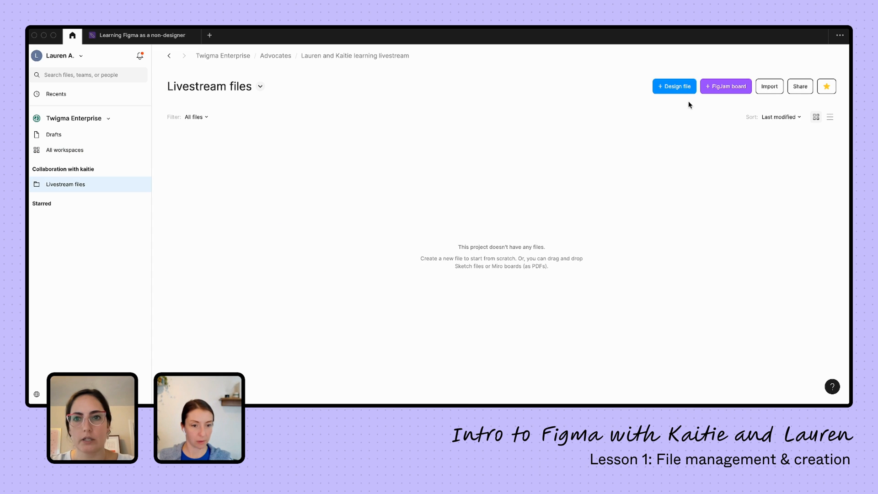
Create a new design file in Livestream files titled Lesson 1
click(673, 87)
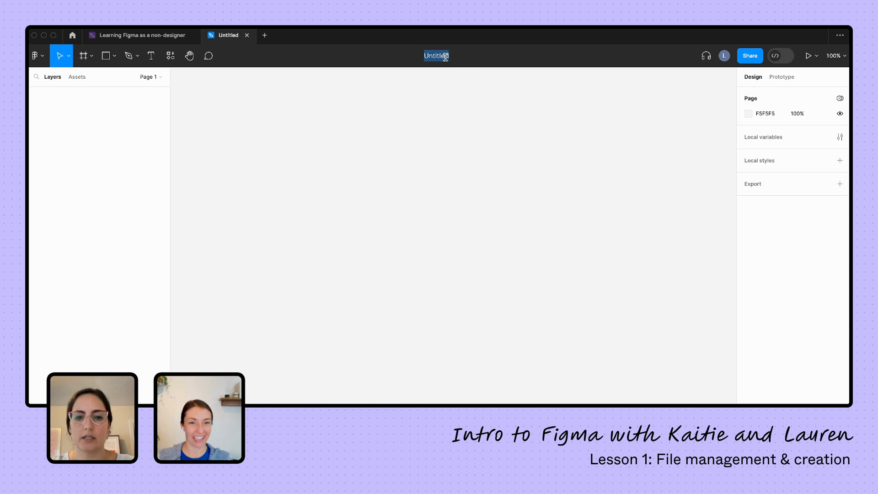
text(Lesson 1)
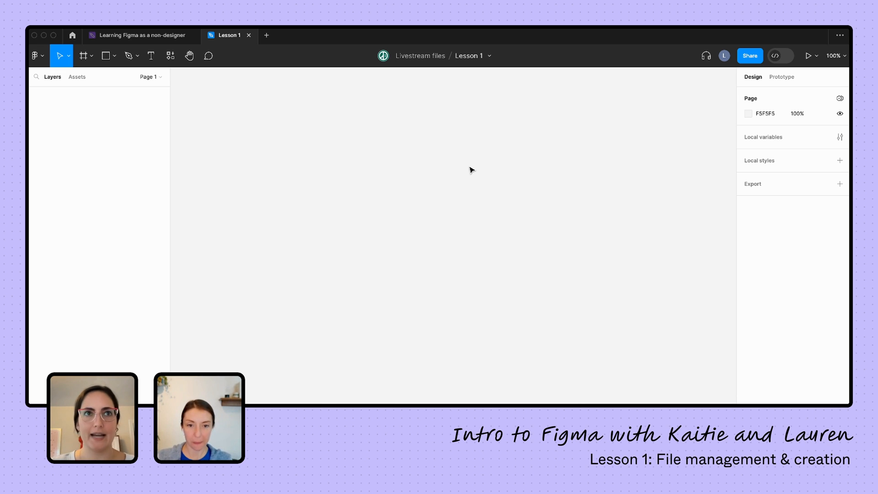
mouse_move(491, 60)
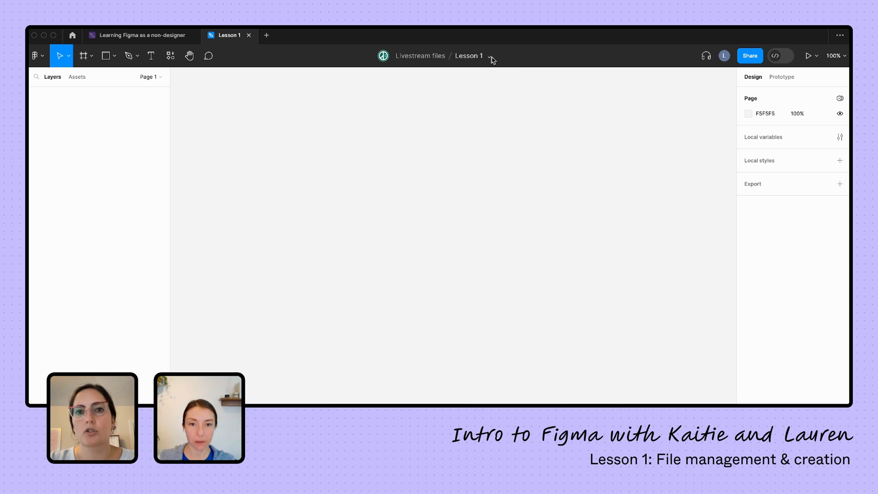
Add Lesson 1 to the sidebar shortcuts from its file options menu
click(492, 56)
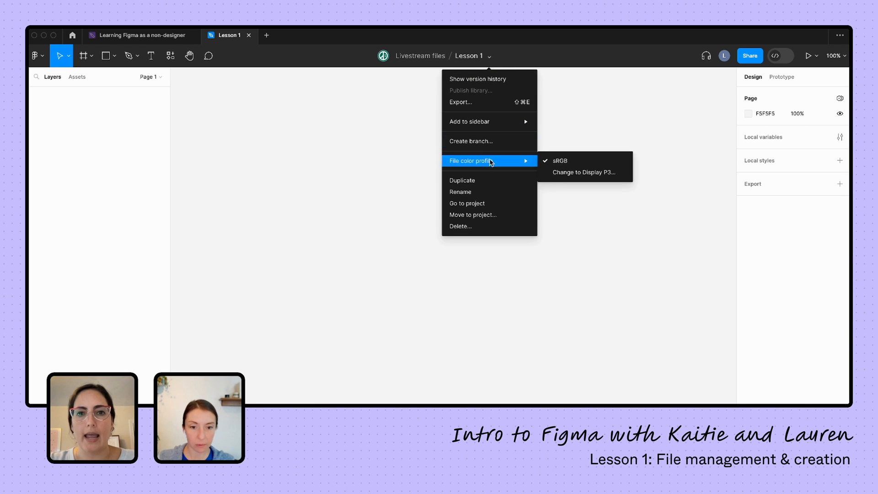
mouse_move(473, 215)
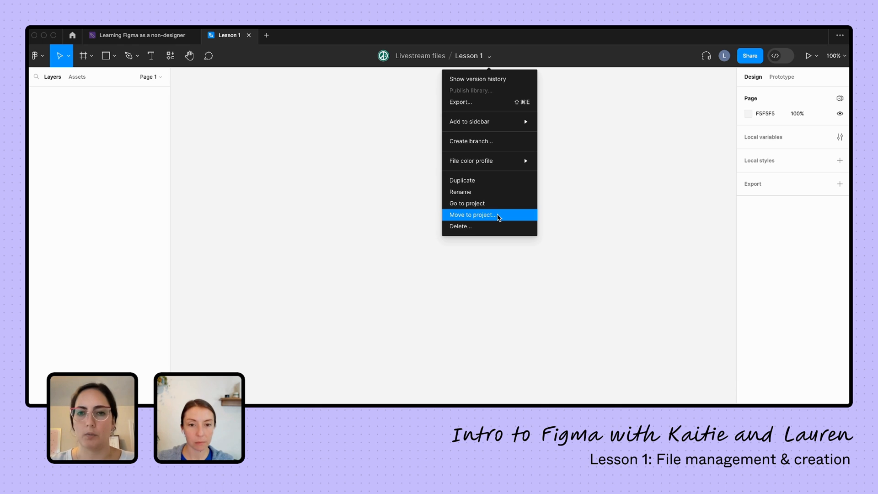
mouse_move(469, 122)
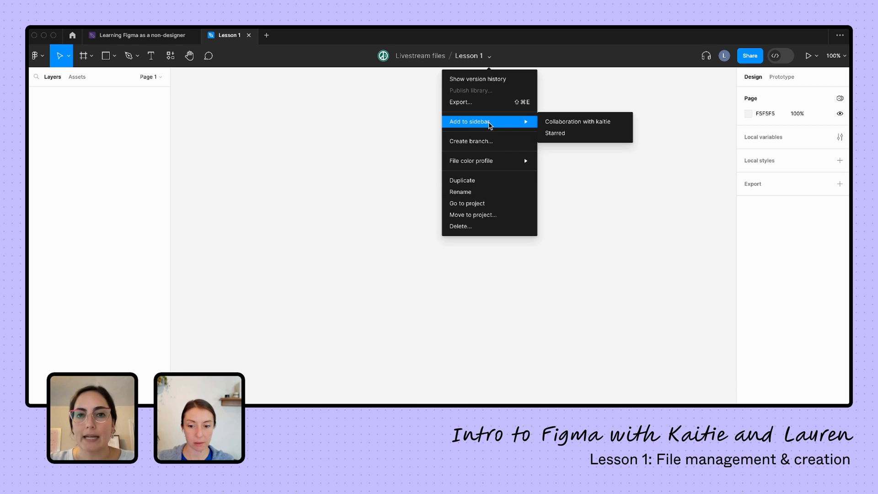
mouse_move(582, 122)
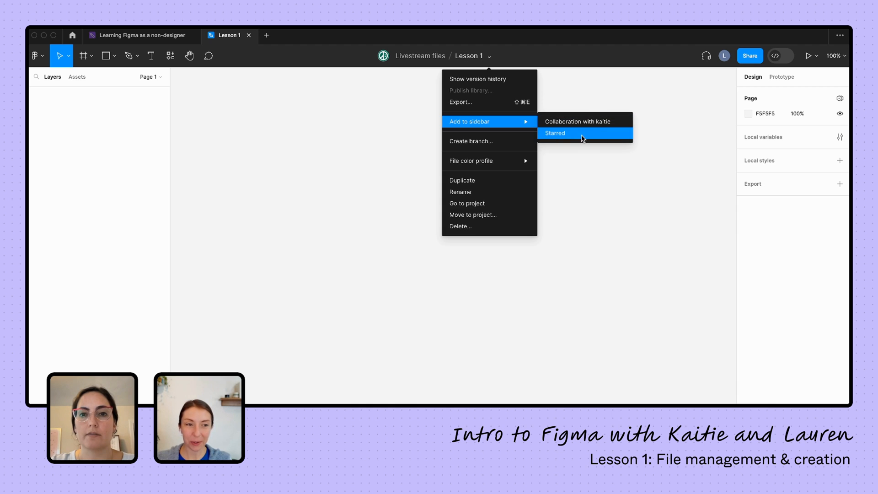
click(555, 132)
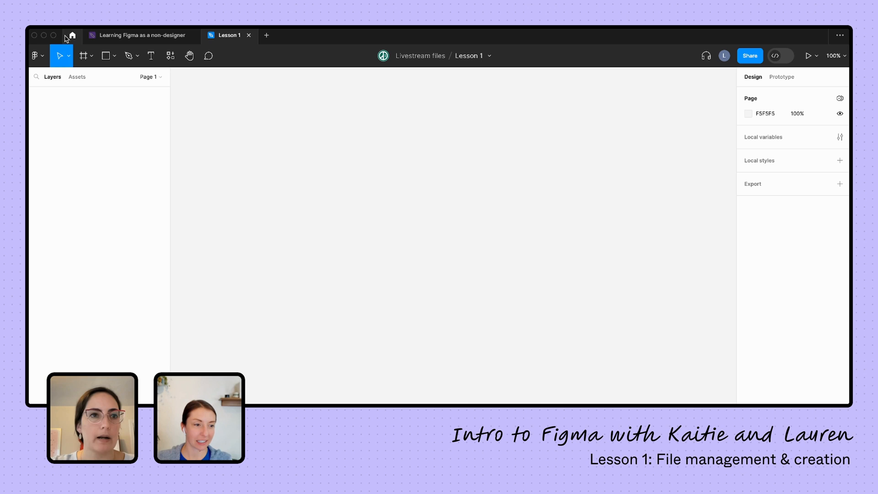
click(71, 35)
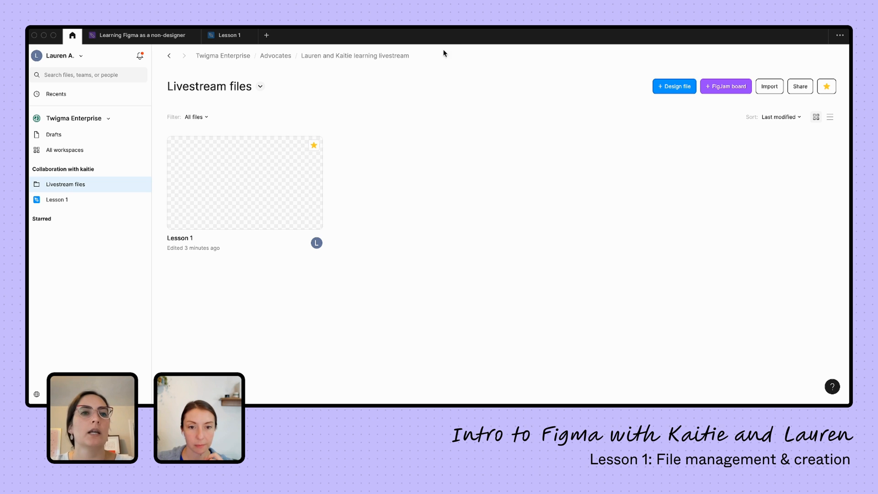
mouse_move(427, 76)
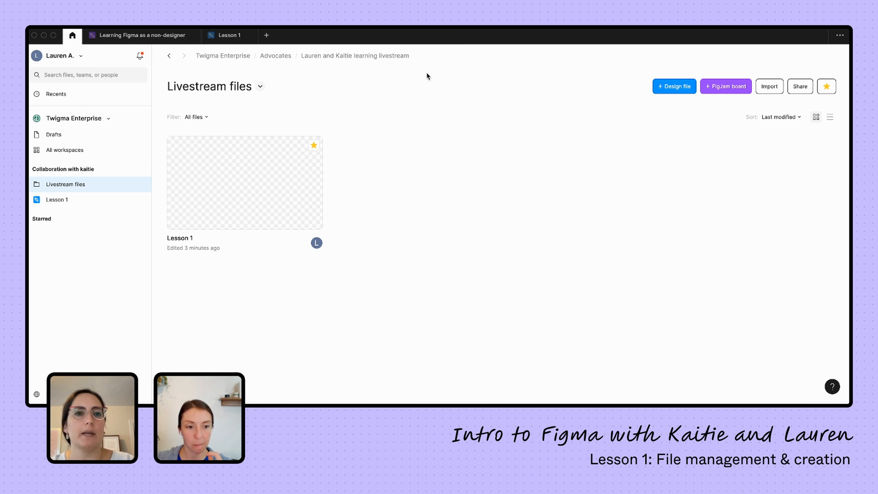
mouse_move(439, 78)
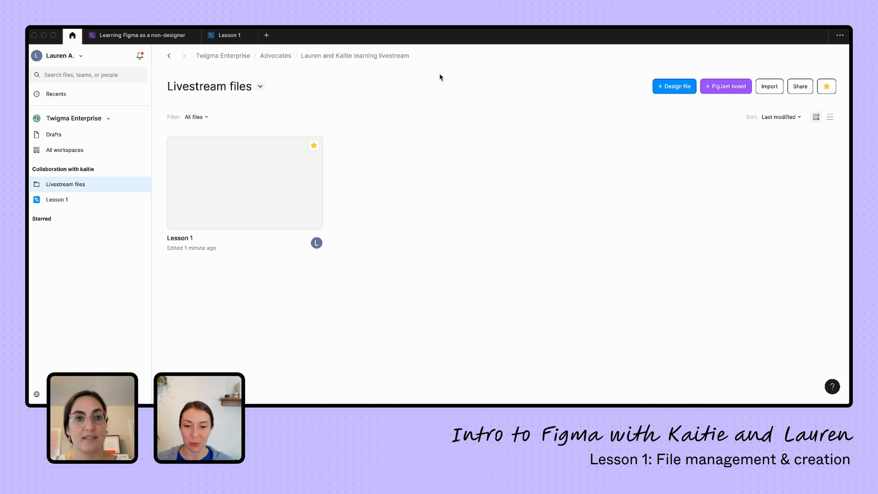
mouse_move(385, 125)
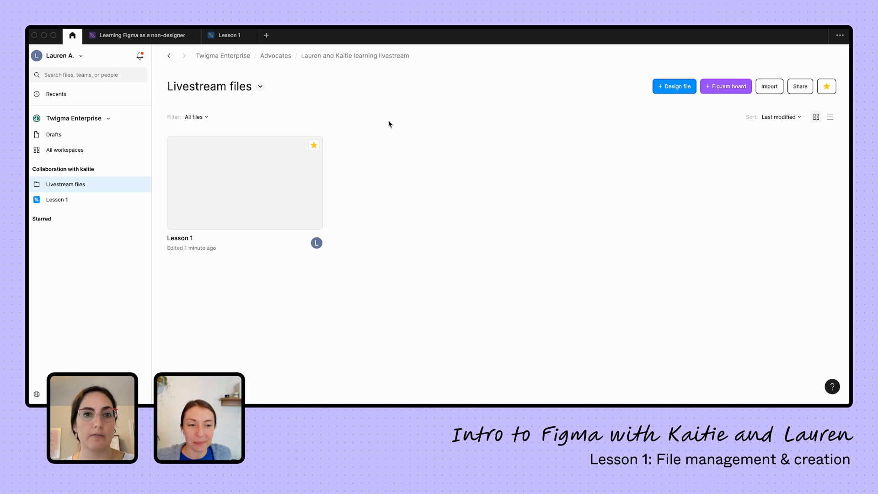
mouse_move(391, 232)
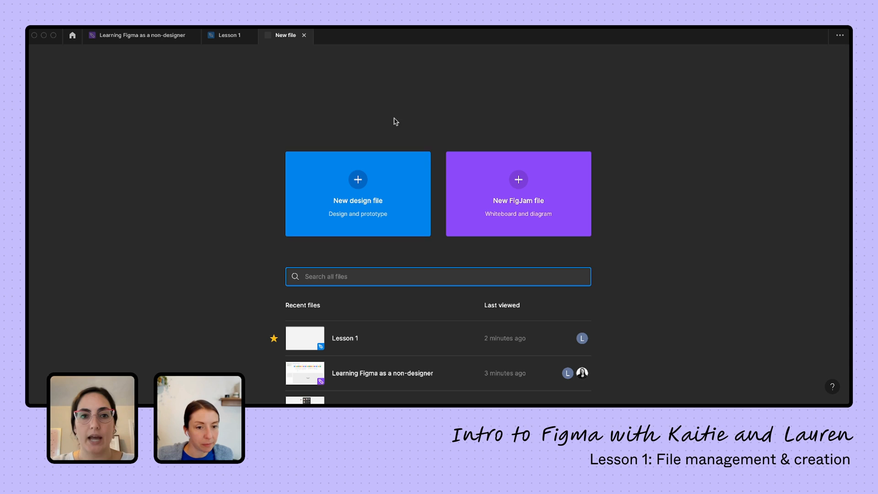
mouse_move(652, 213)
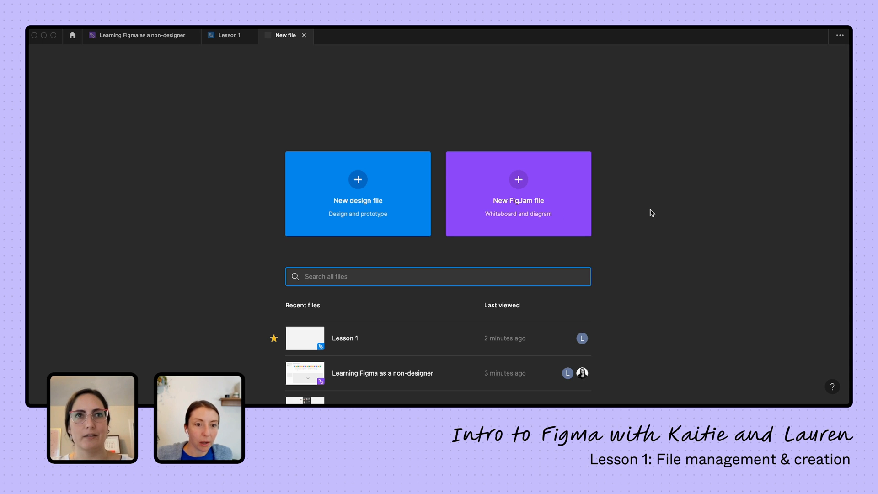
mouse_move(300, 108)
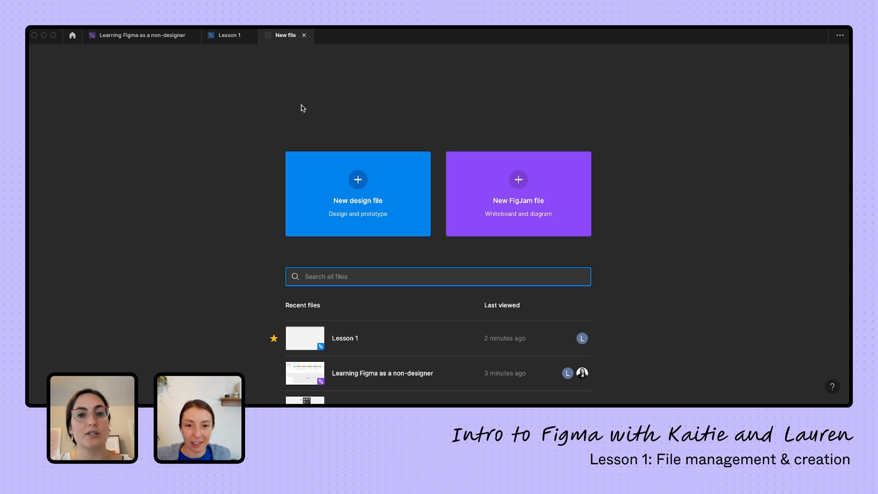
Create a blank design file and move it into Livestream files via project search
click(357, 193)
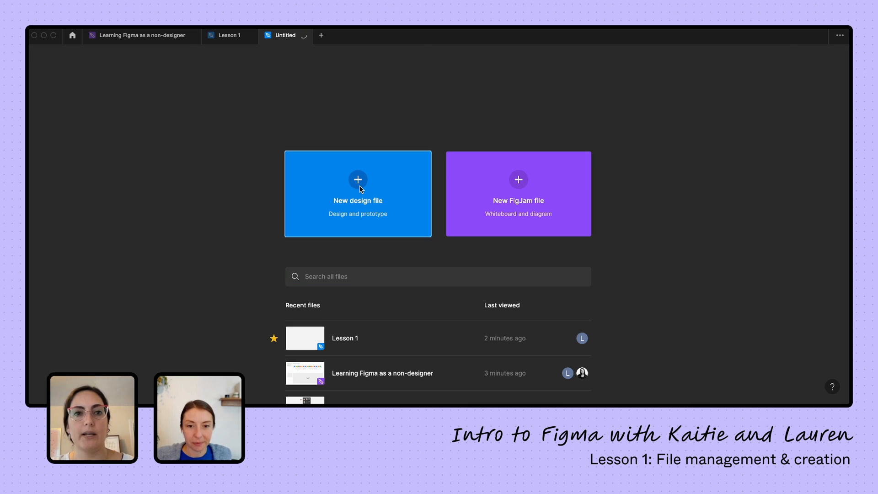
click(357, 193)
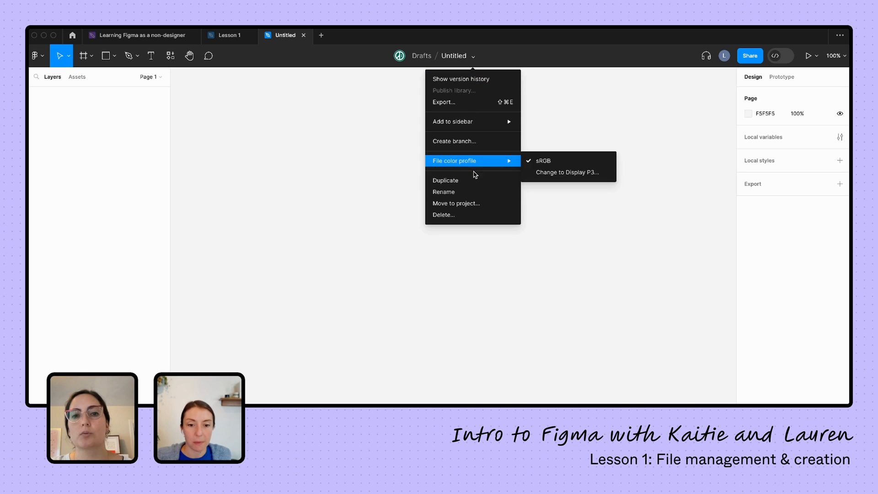
click(456, 203)
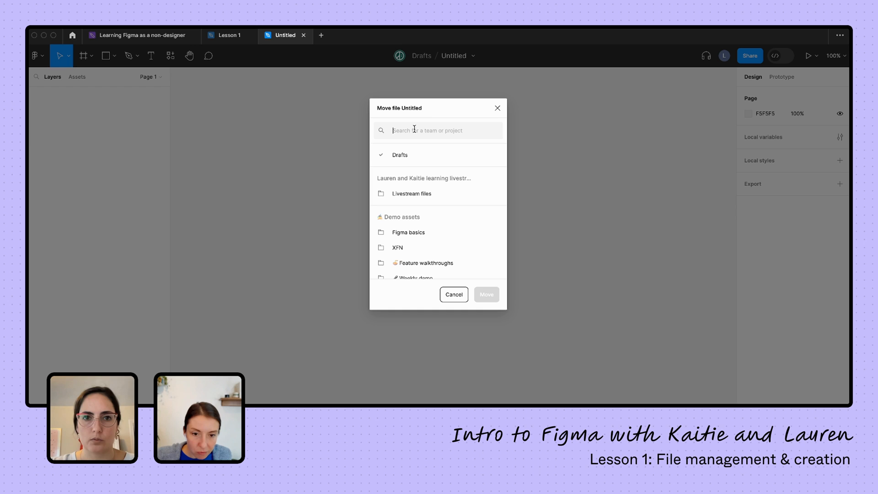
text(lauren and)
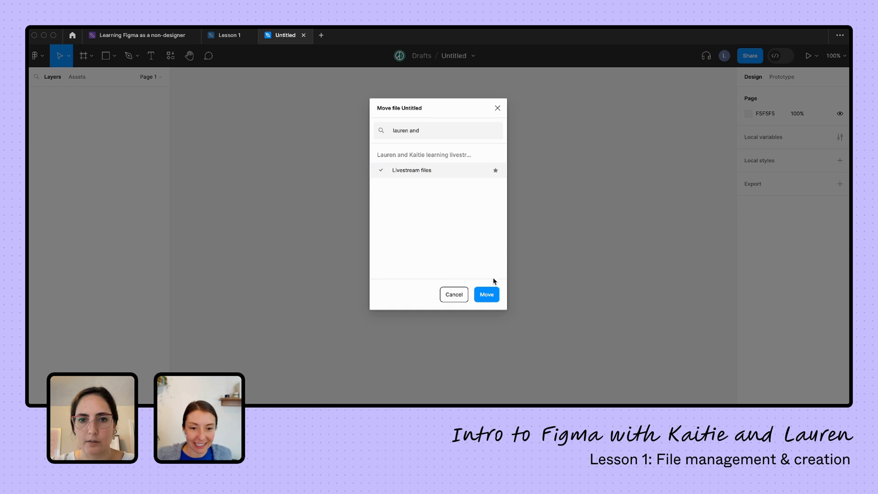
click(486, 294)
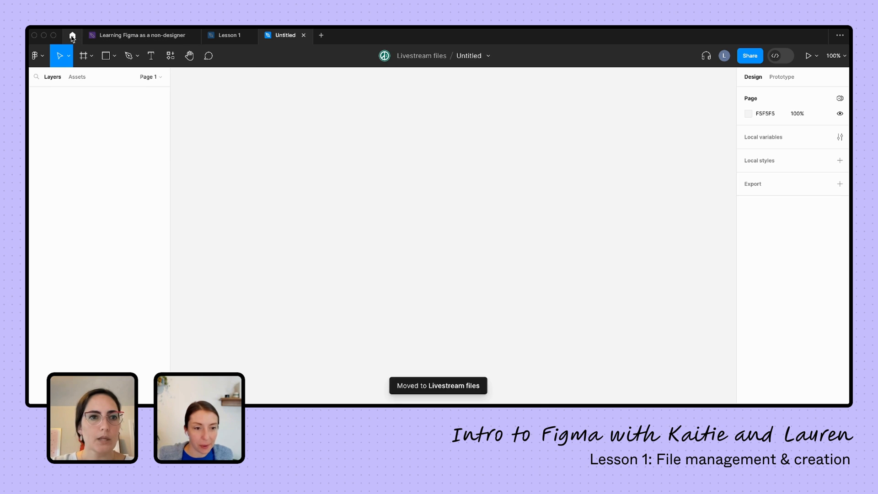
click(72, 36)
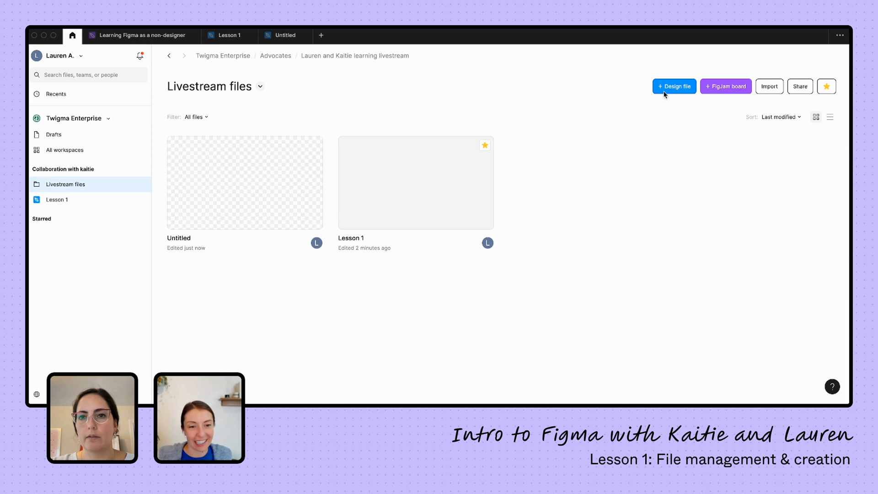
mouse_move(611, 67)
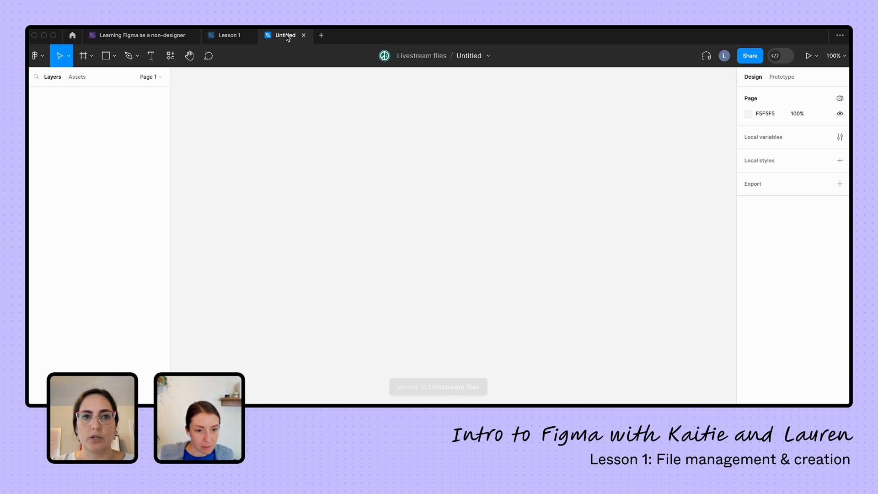
Switch to the new-file start page showing design and FigJam file options
click(321, 35)
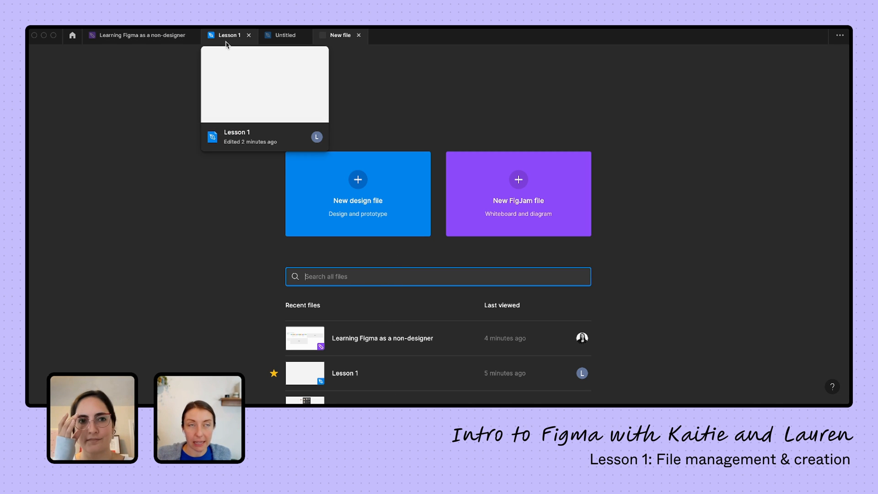
mouse_move(245, 92)
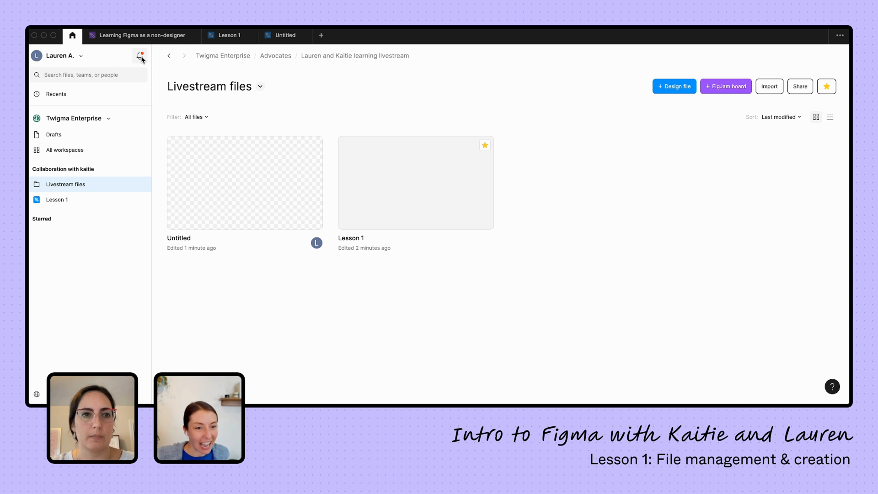
Accept the livestream file invitation from notifications and return to the Learning Figma board
click(140, 55)
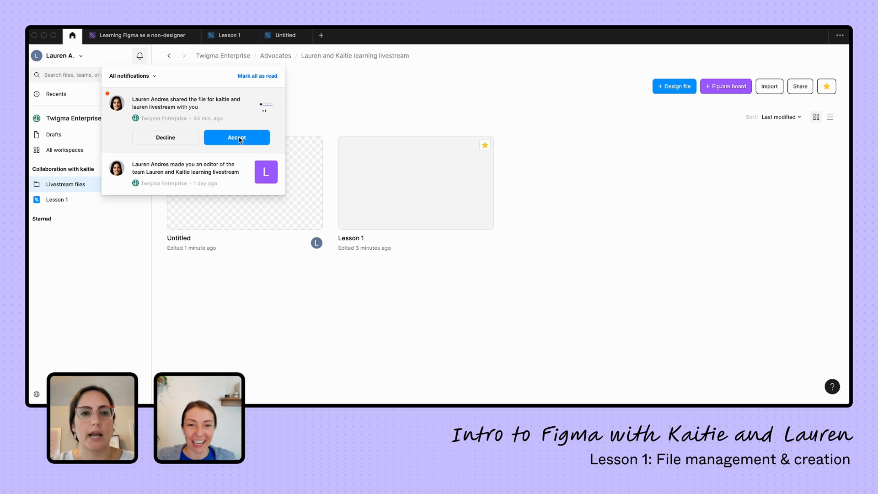
click(236, 137)
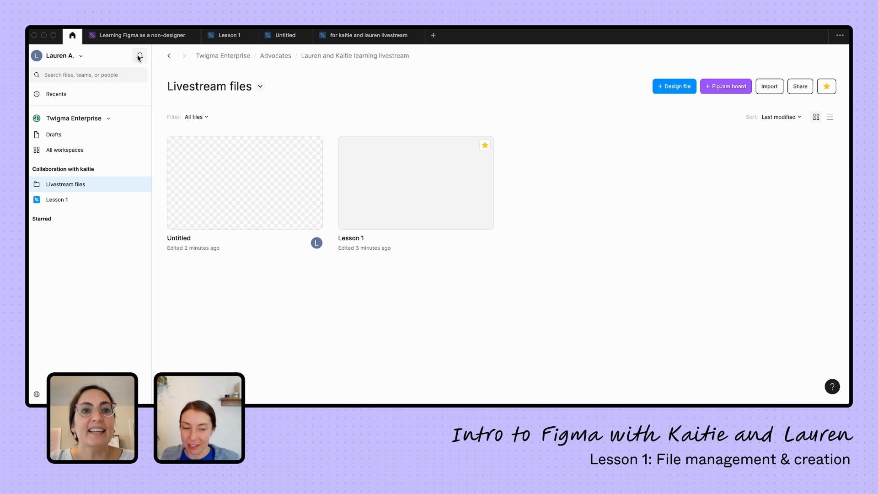
click(140, 35)
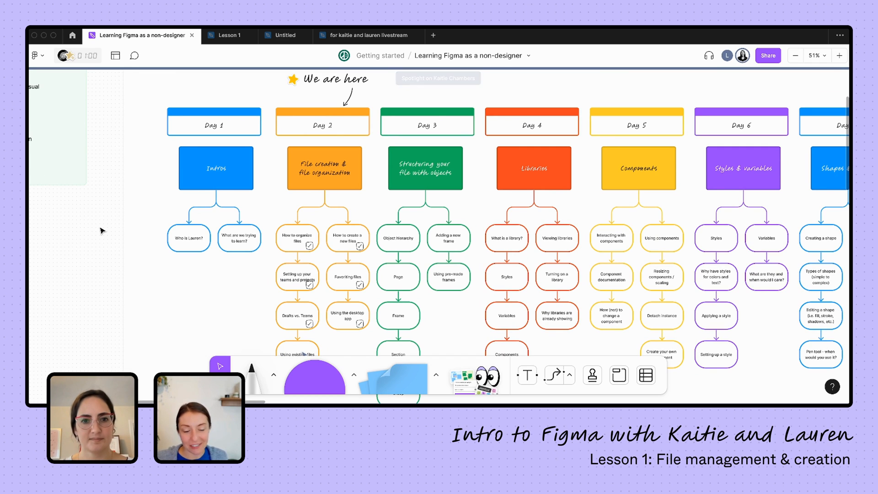
mouse_move(347, 276)
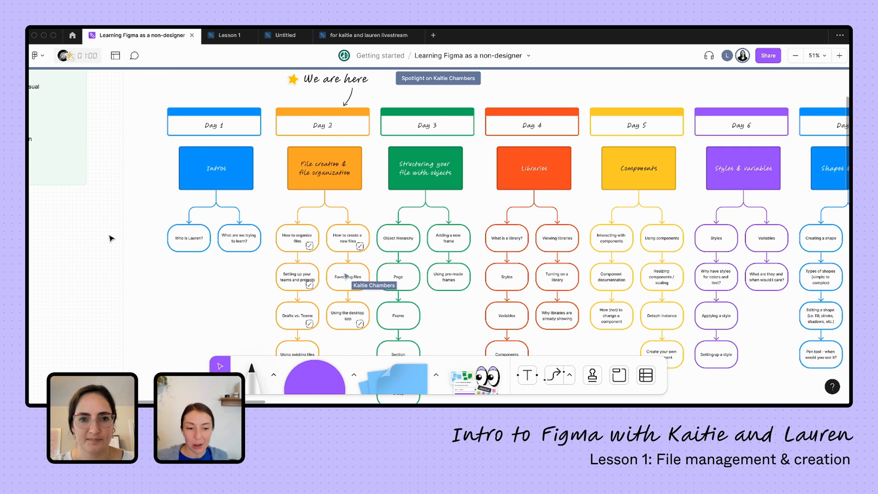
mouse_move(337, 320)
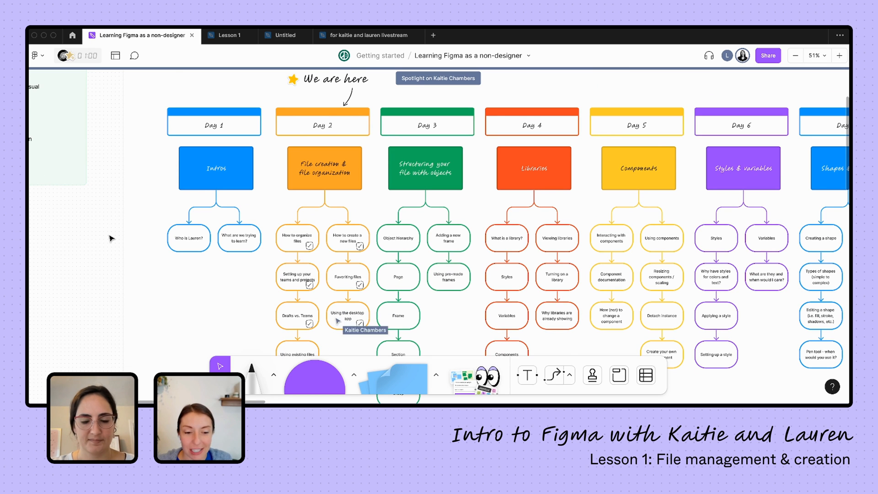